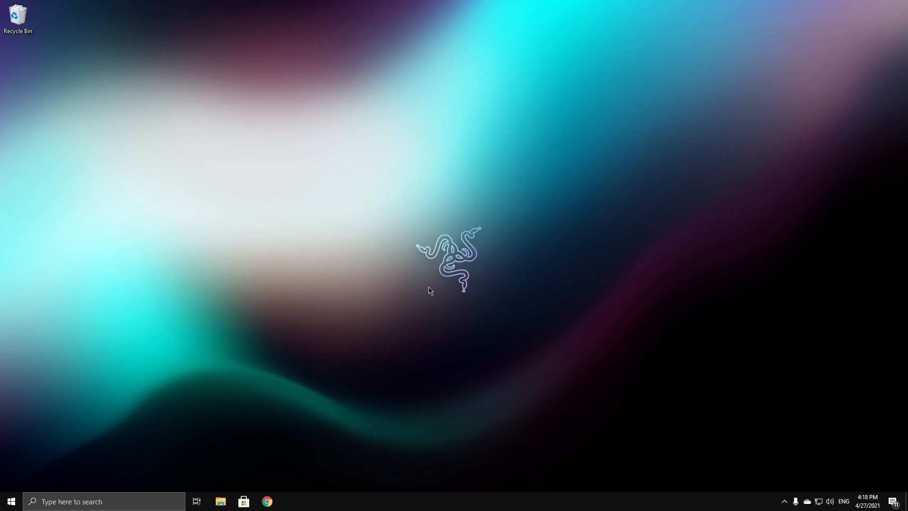
mouse_move(430, 294)
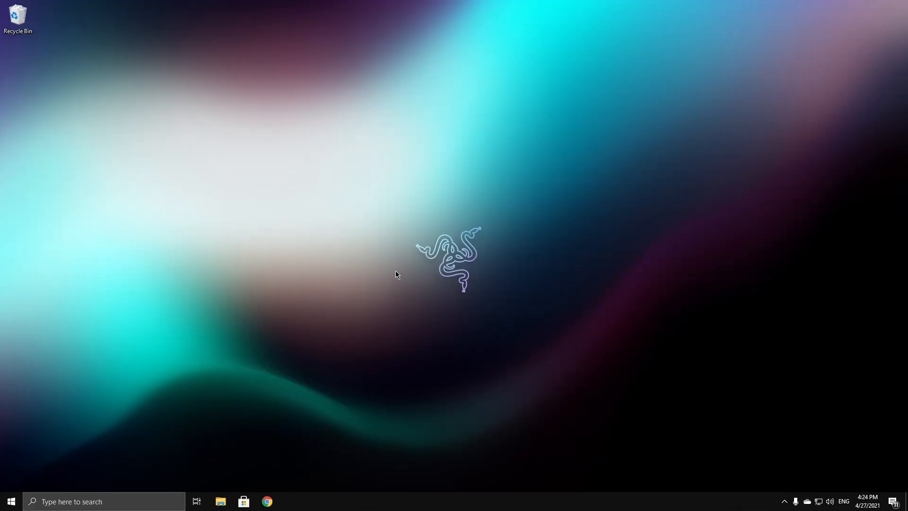
mouse_move(454, 217)
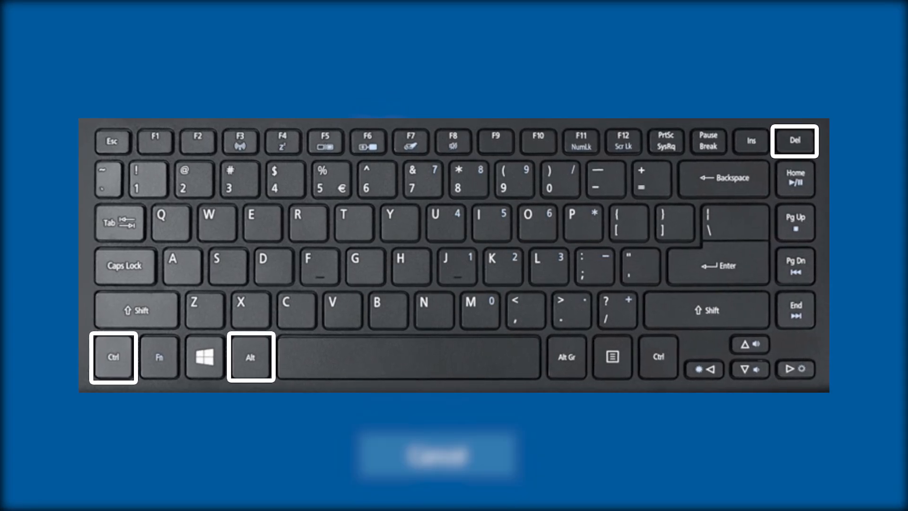
Dismiss the security screen, then reach Additional power settings by searching 'pow' in Settings
key(ctrl+alt+delete)
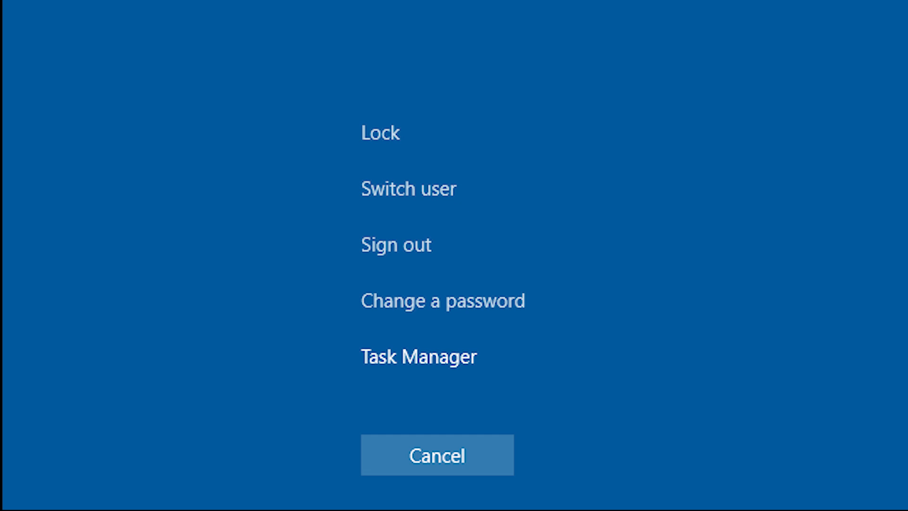
click(436, 454)
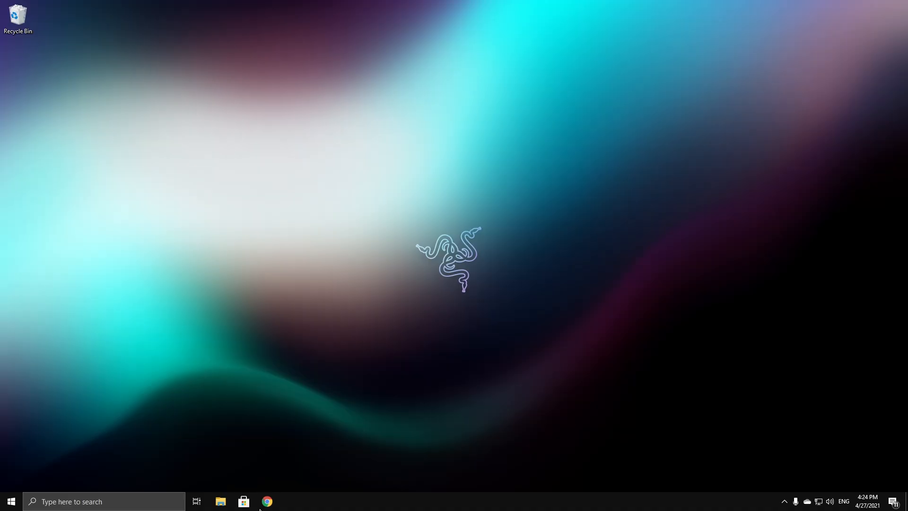
click(10, 500)
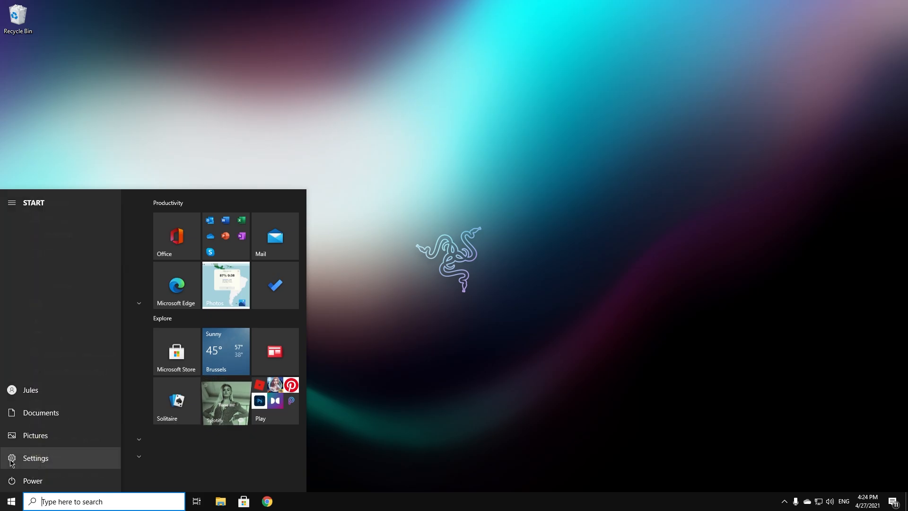
click(35, 458)
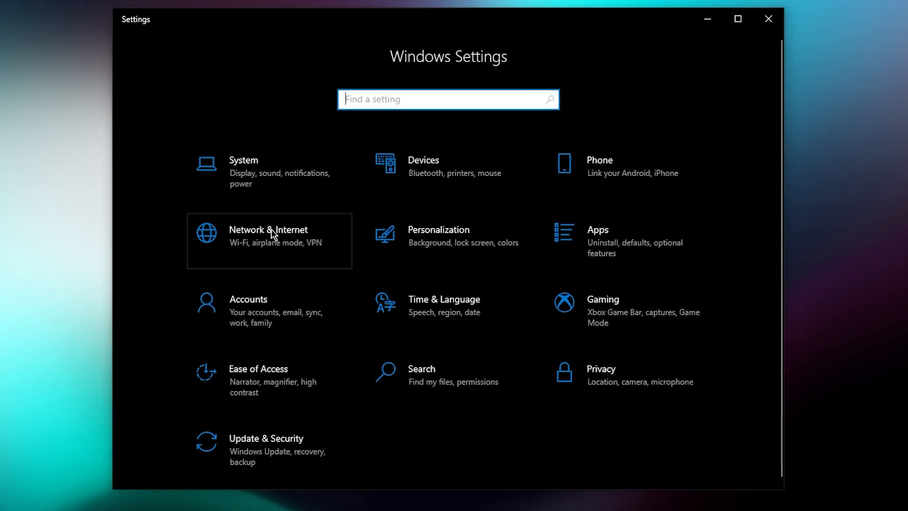
text(pow)
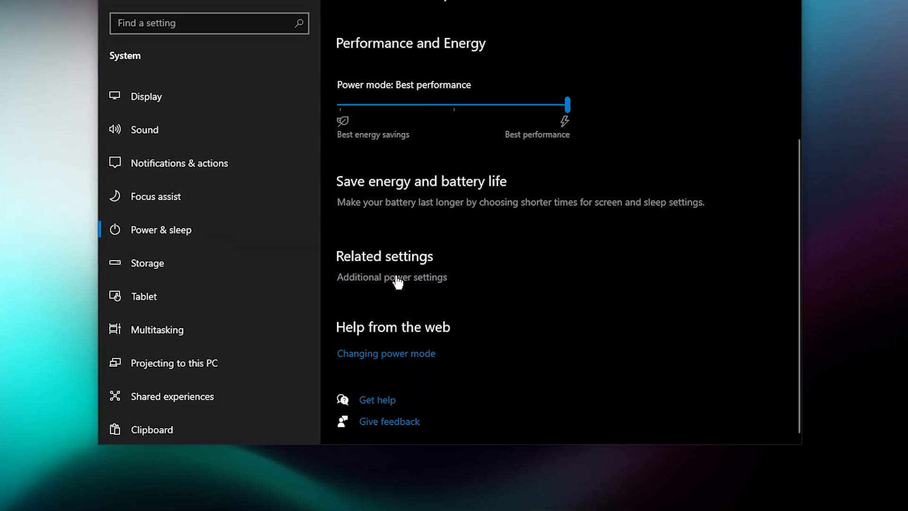
click(392, 276)
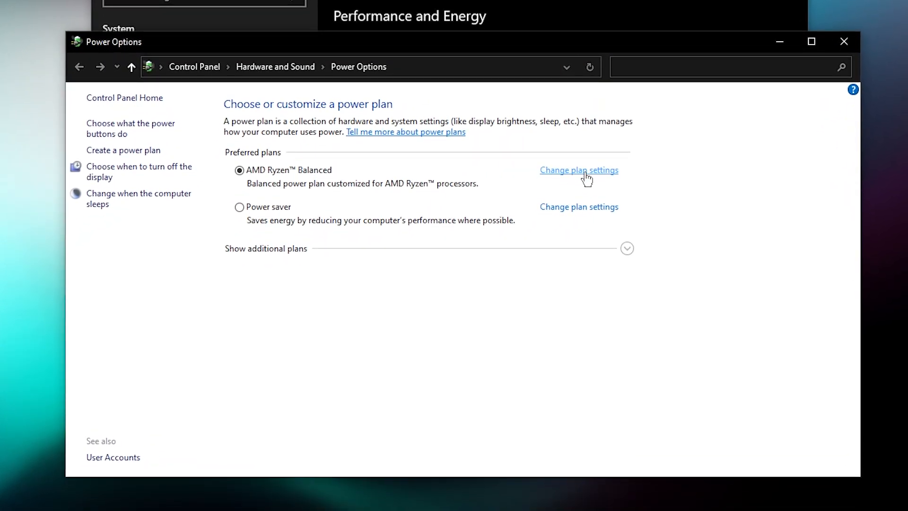
mouse_move(361, 170)
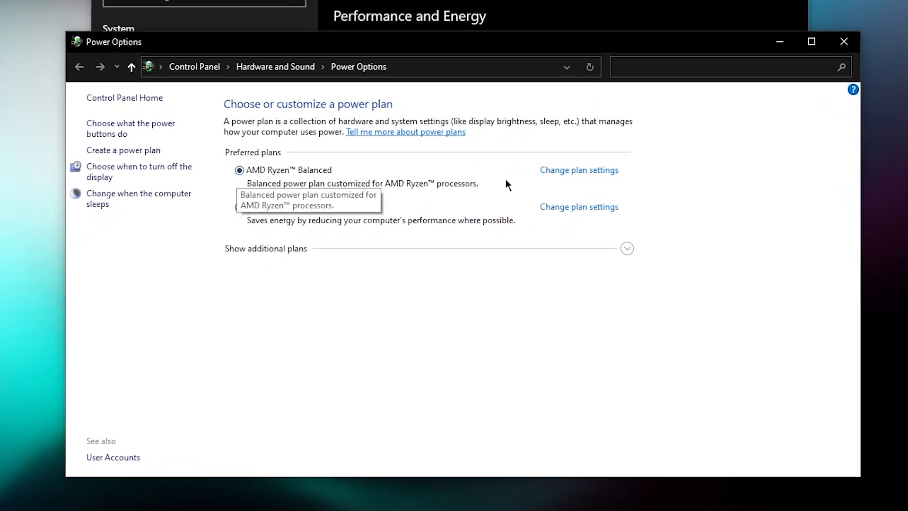
Open advanced power settings for the AMD Ryzen Balanced plan via Change plan settings
click(578, 169)
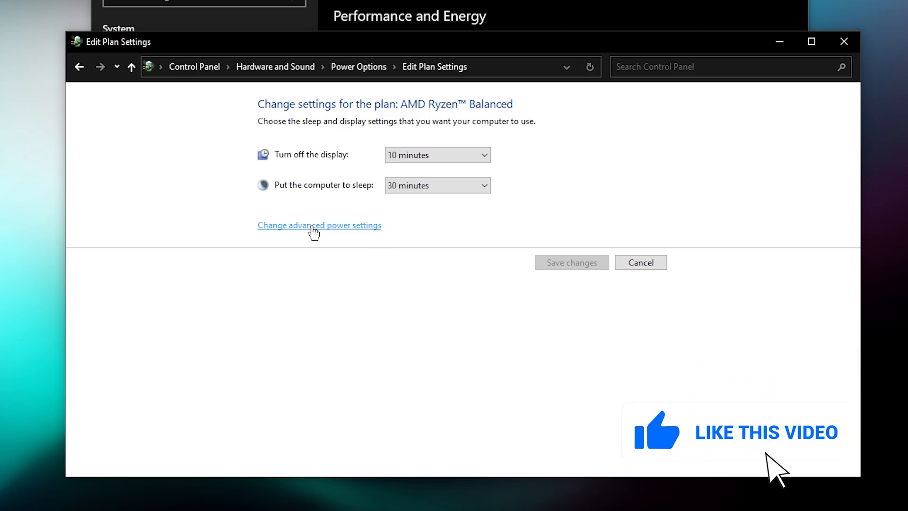
click(319, 225)
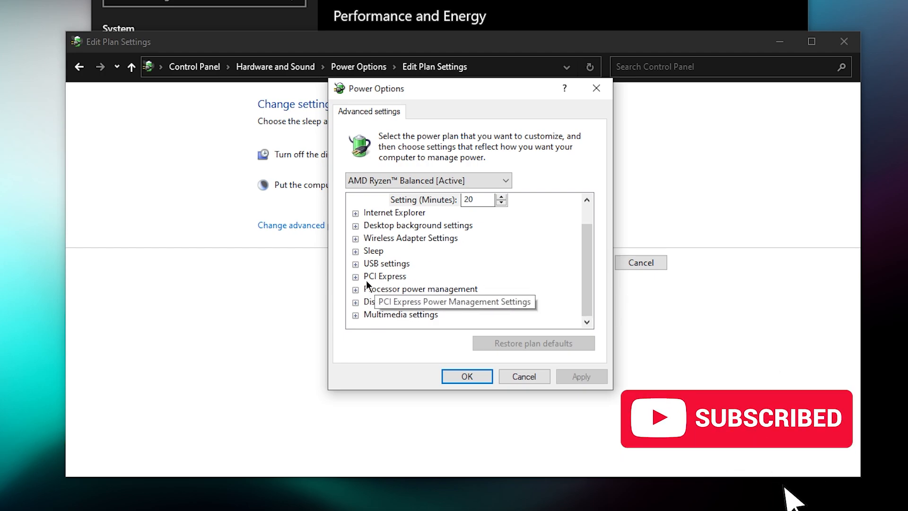
Set PCI Express Link State Power Management to Off and confirm with OK
click(355, 276)
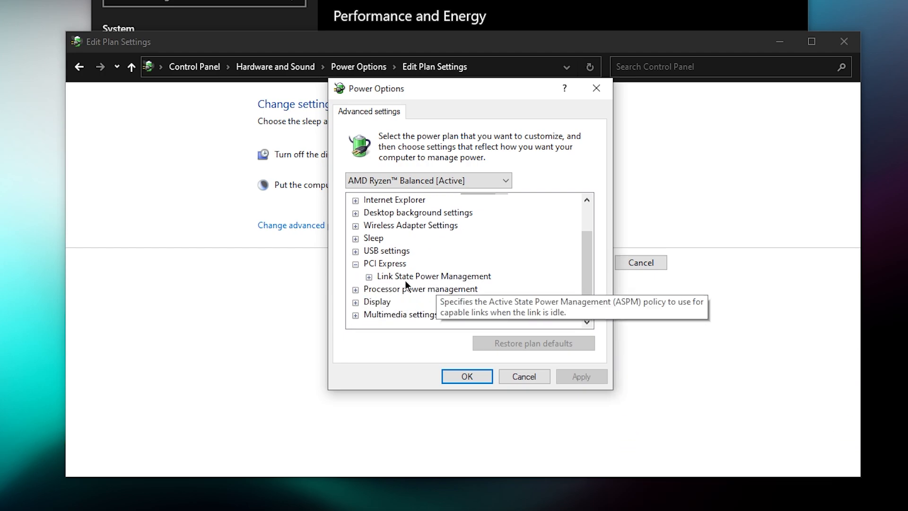
click(369, 276)
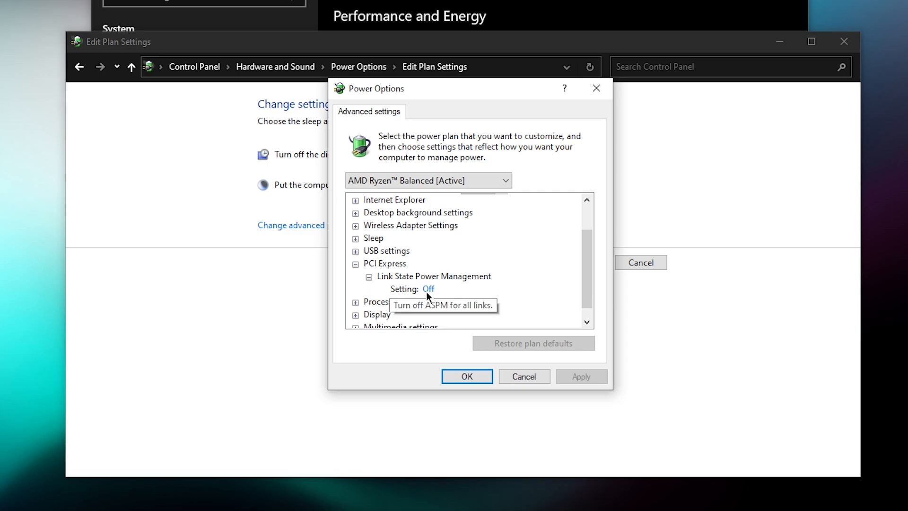
click(474, 289)
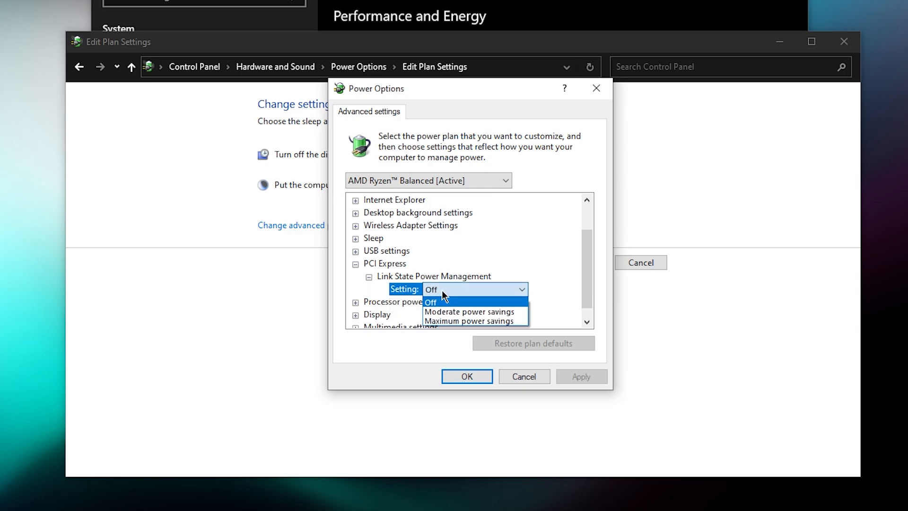
click(430, 302)
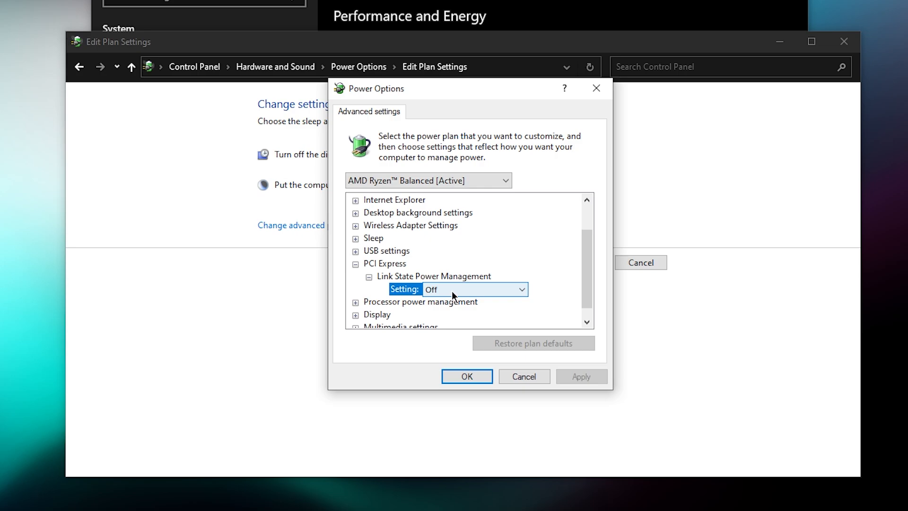
click(524, 289)
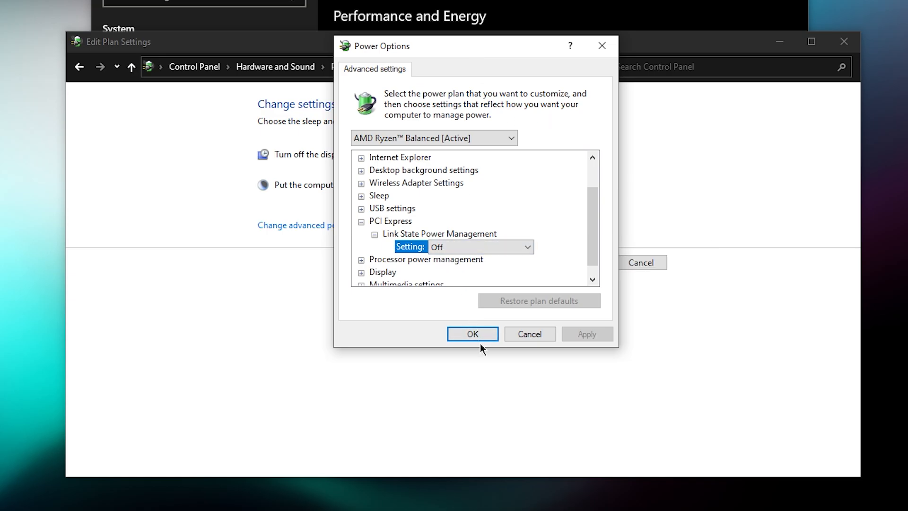
click(471, 333)
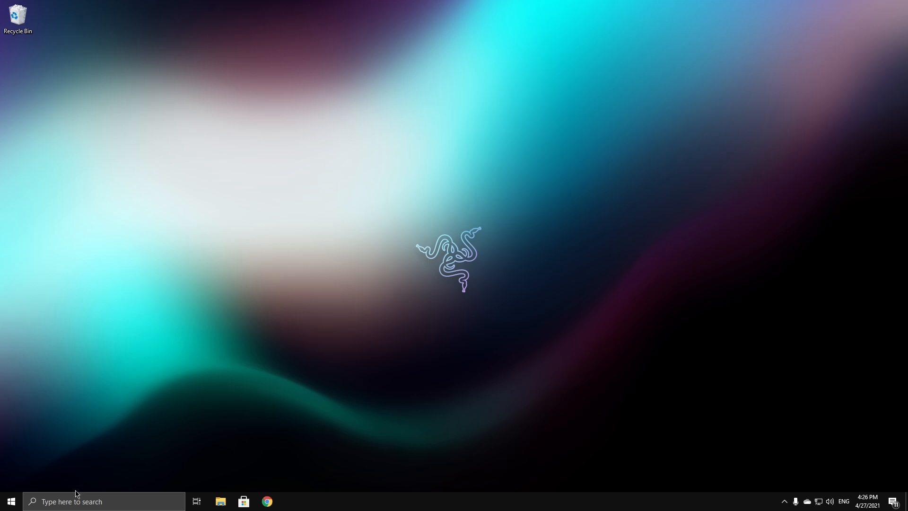
Search 'msi' from the taskbar to launch MSI Afterburner
text(p)
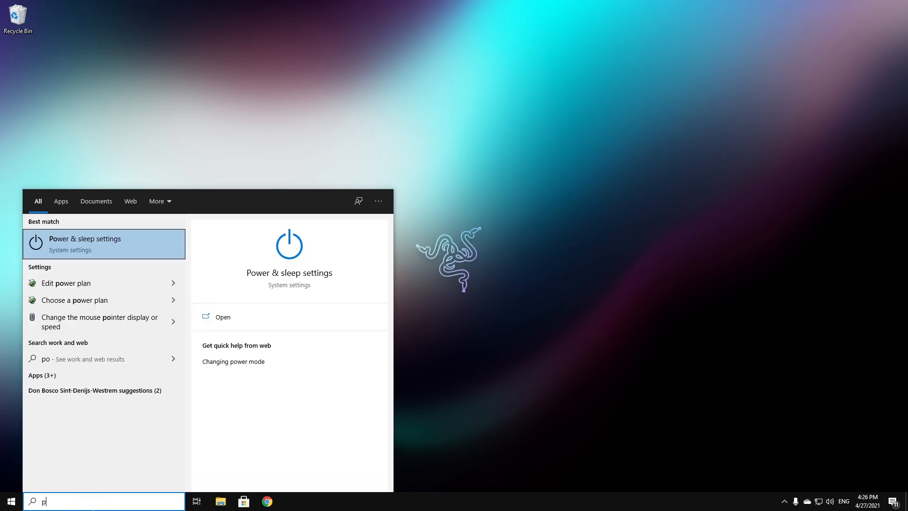
text(msi)
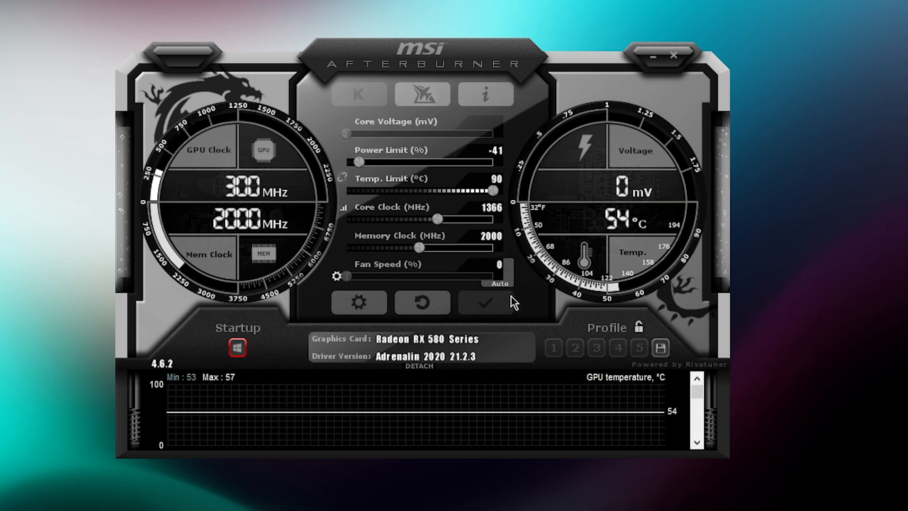
mouse_move(506, 270)
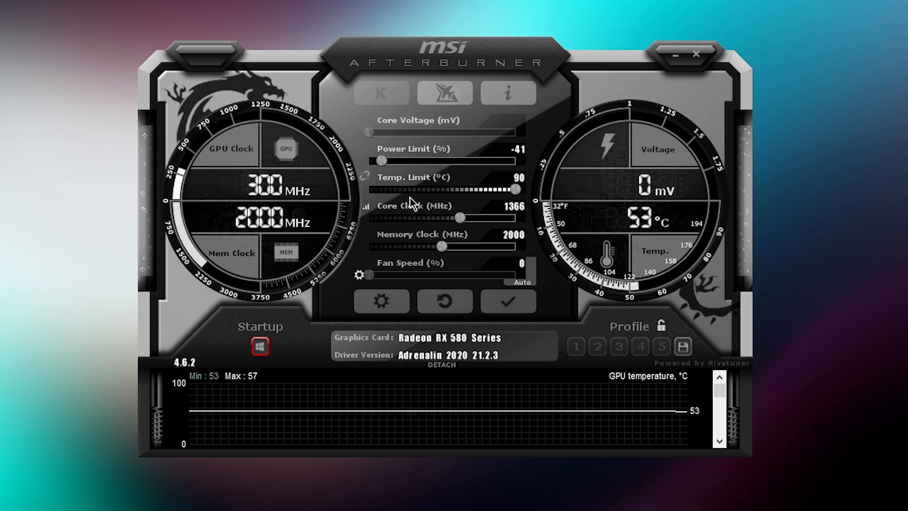
mouse_move(626, 190)
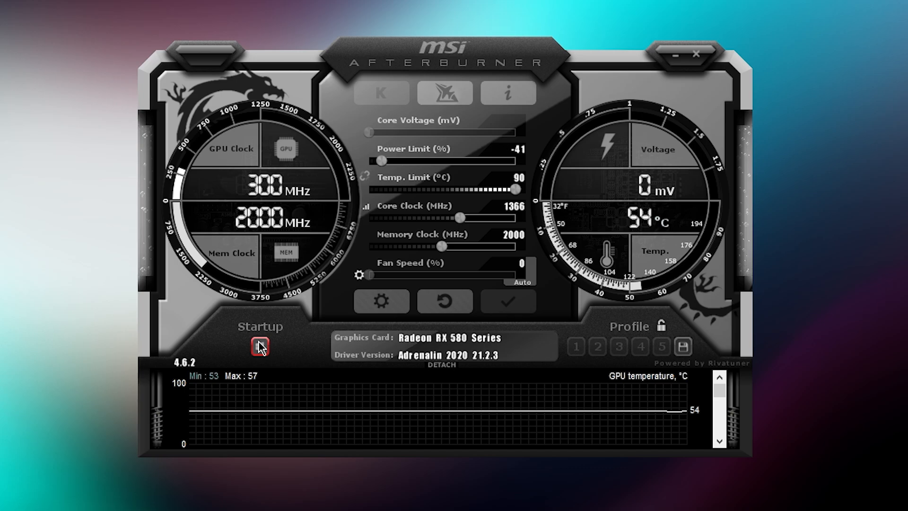
Enable Afterburner's Startup option for the -41% power limit and 1366 MHz clock, then close it
click(260, 346)
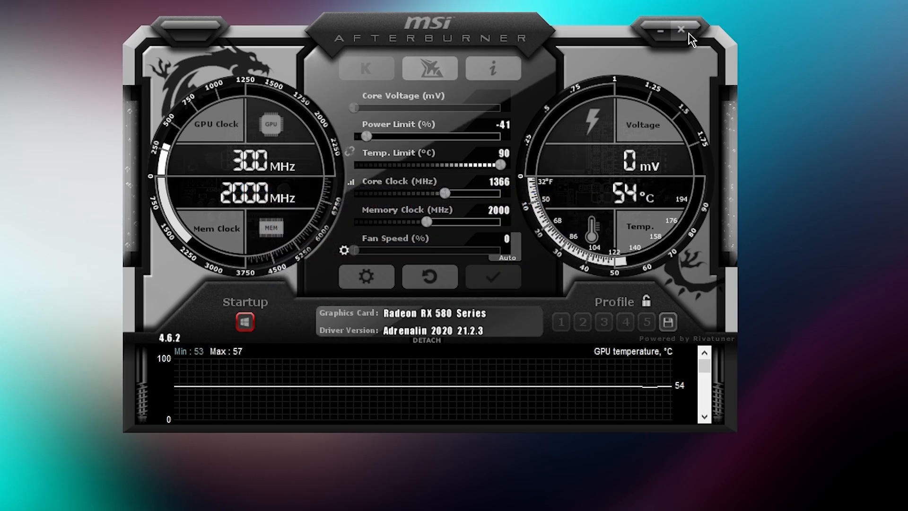
click(680, 30)
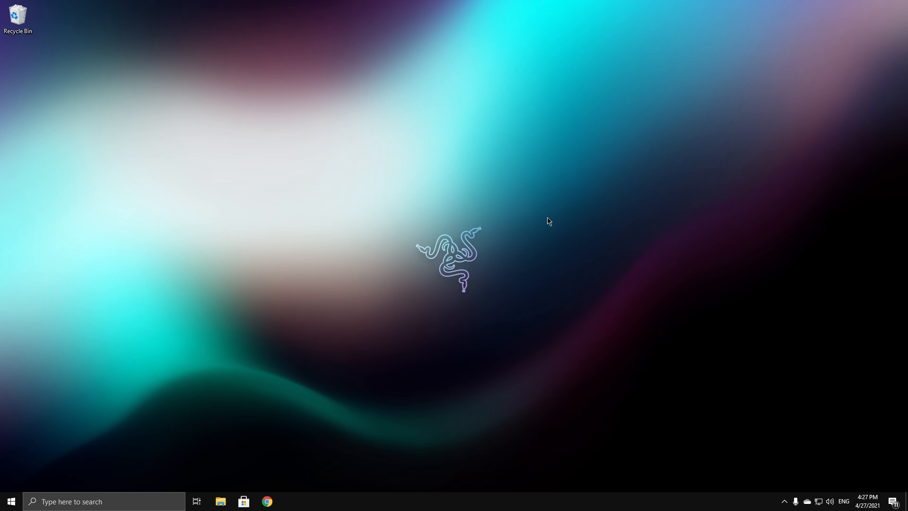
mouse_move(502, 289)
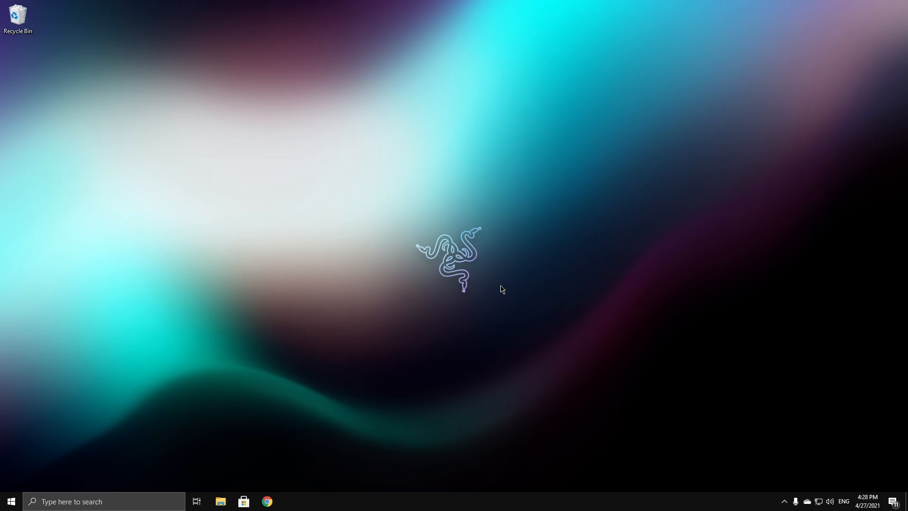
mouse_move(440, 213)
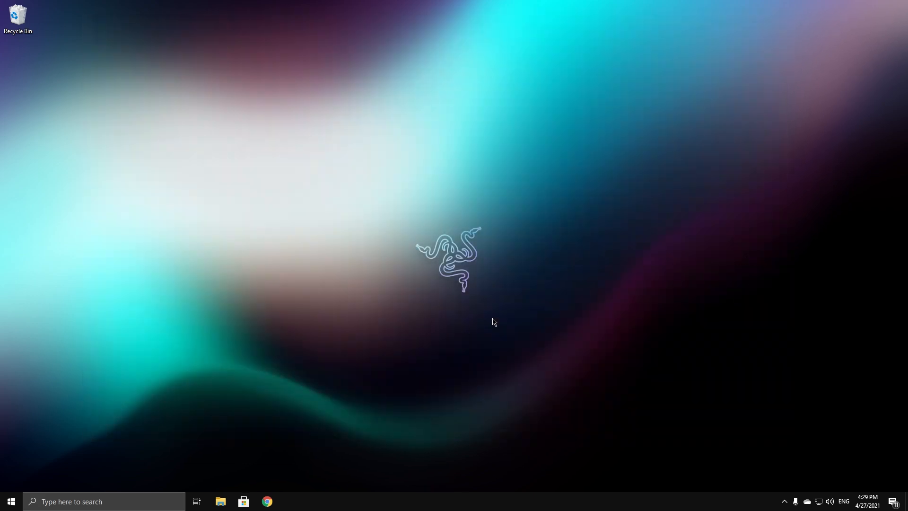
mouse_move(460, 281)
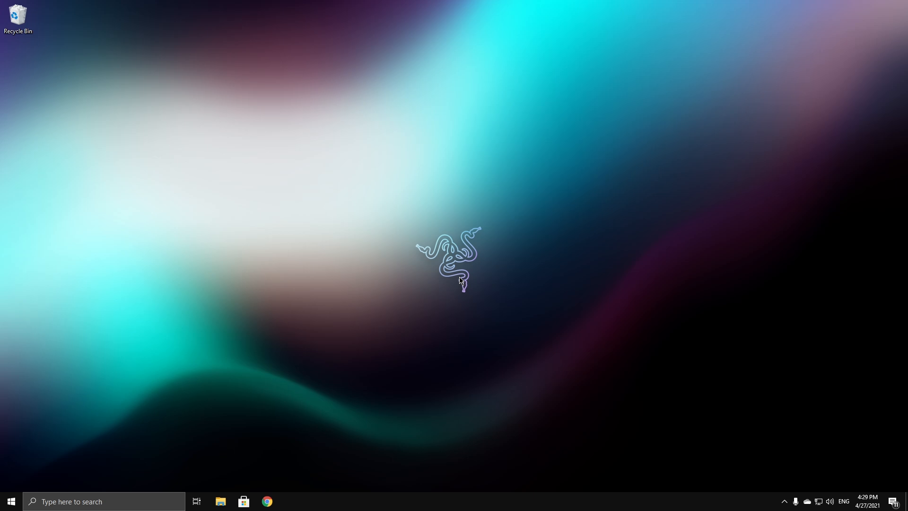